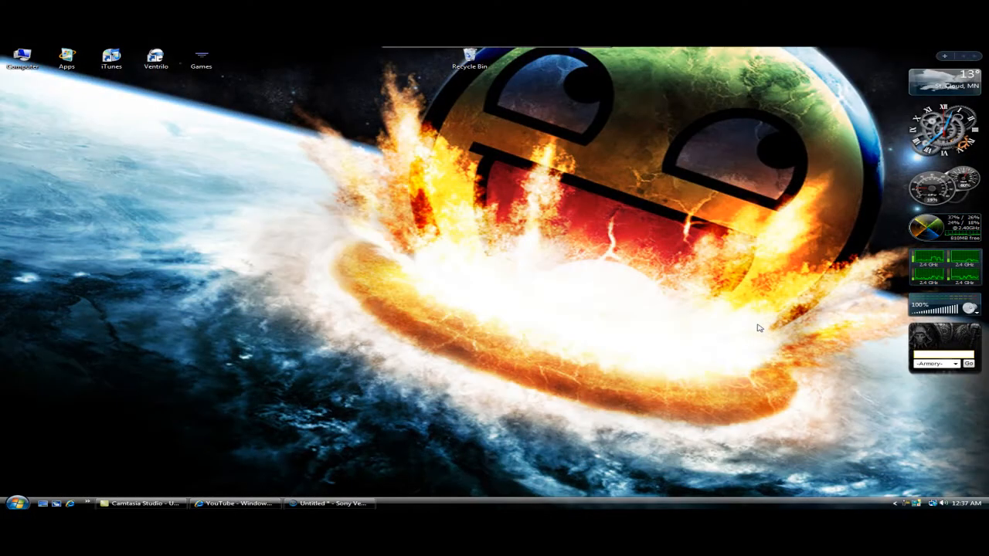
pyautogui.moveTo(748, 331)
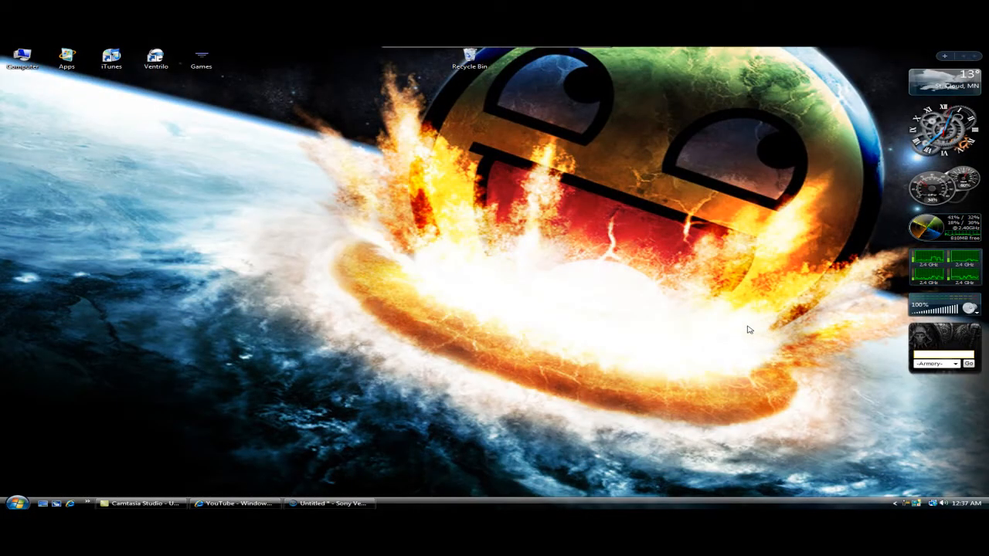
pyautogui.moveTo(711, 323)
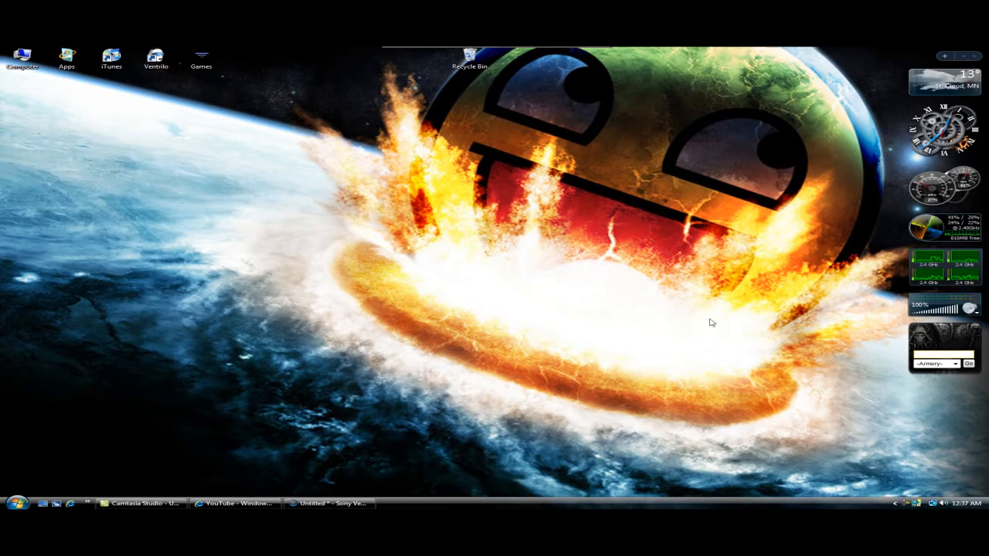
pyautogui.moveTo(611, 301)
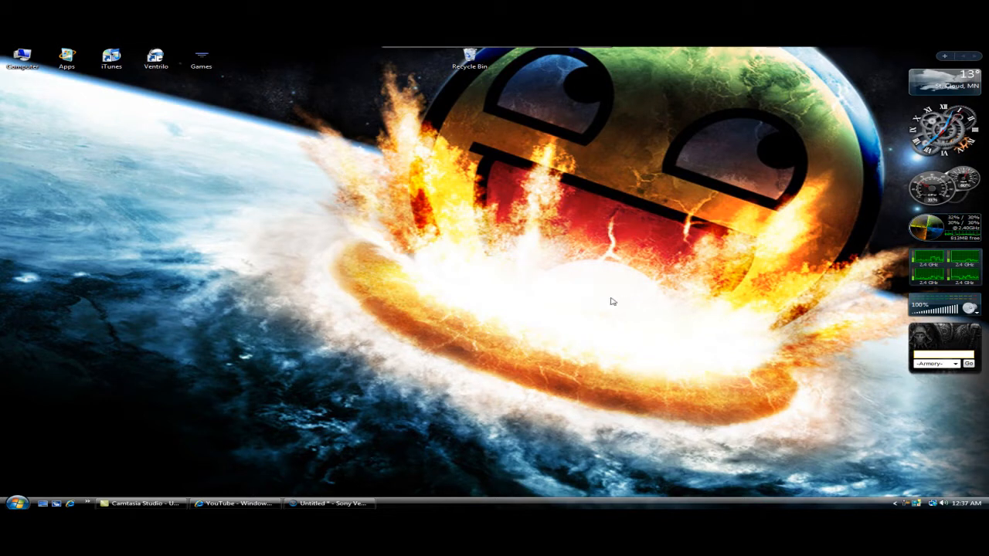
pyautogui.moveTo(585, 306)
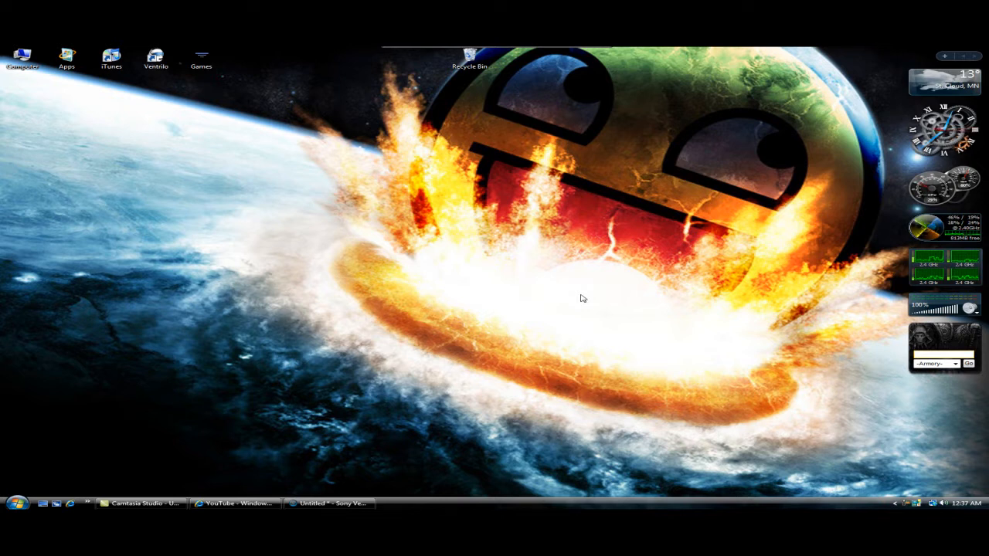
pyautogui.moveTo(927, 83)
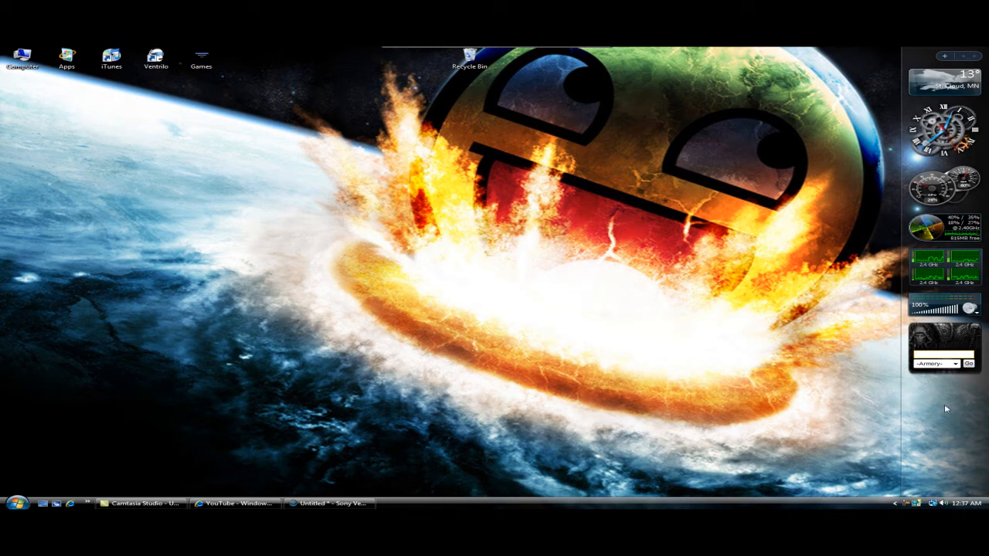
pyautogui.moveTo(919, 504)
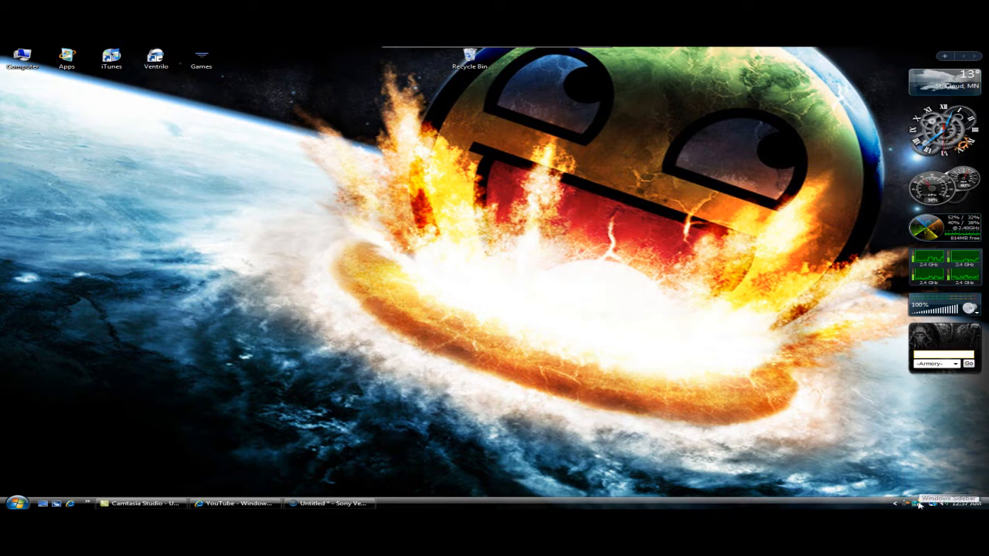
# Review Sidebar properties — always-on-top and right-side placement — then cancel without saving changes.
pyautogui.rightClick(918, 504)
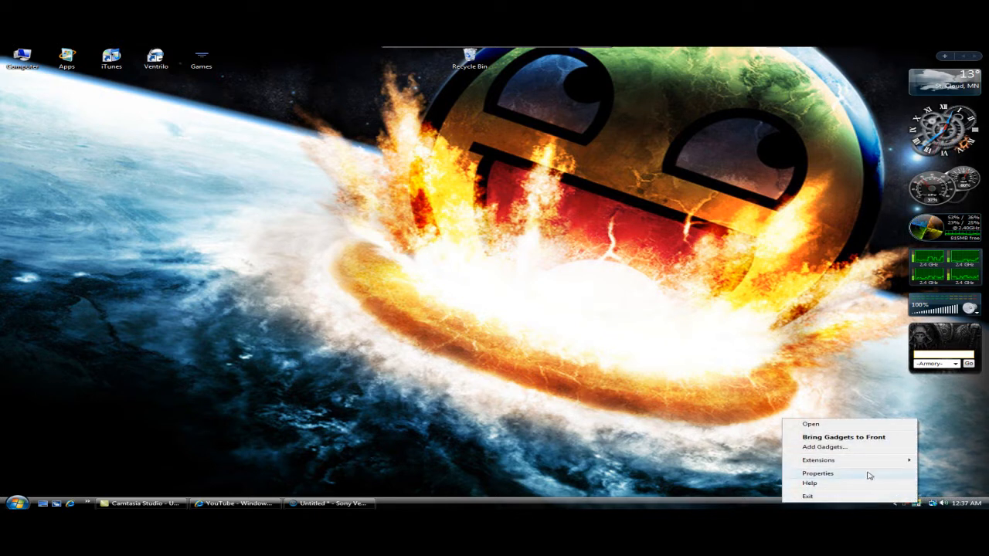
pyautogui.click(817, 473)
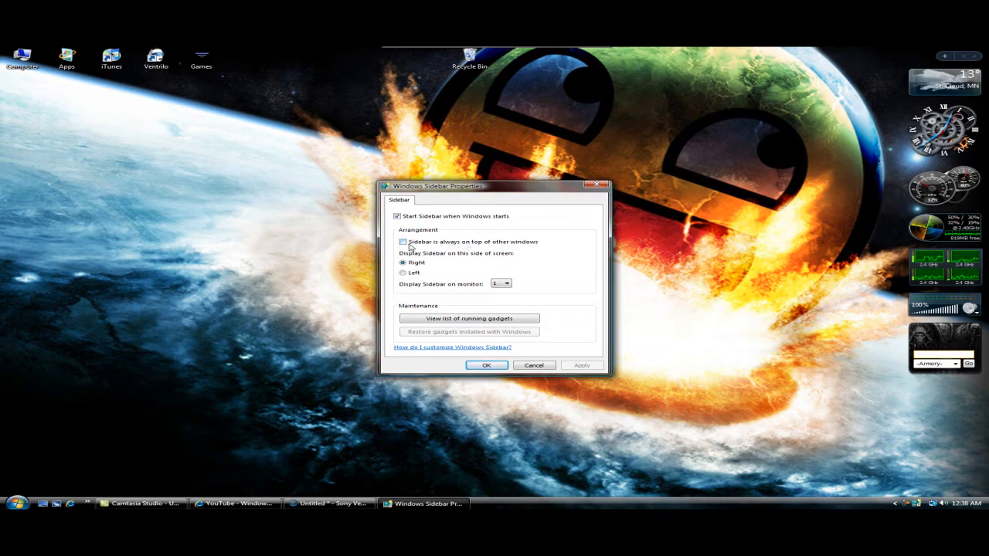
pyautogui.click(402, 241)
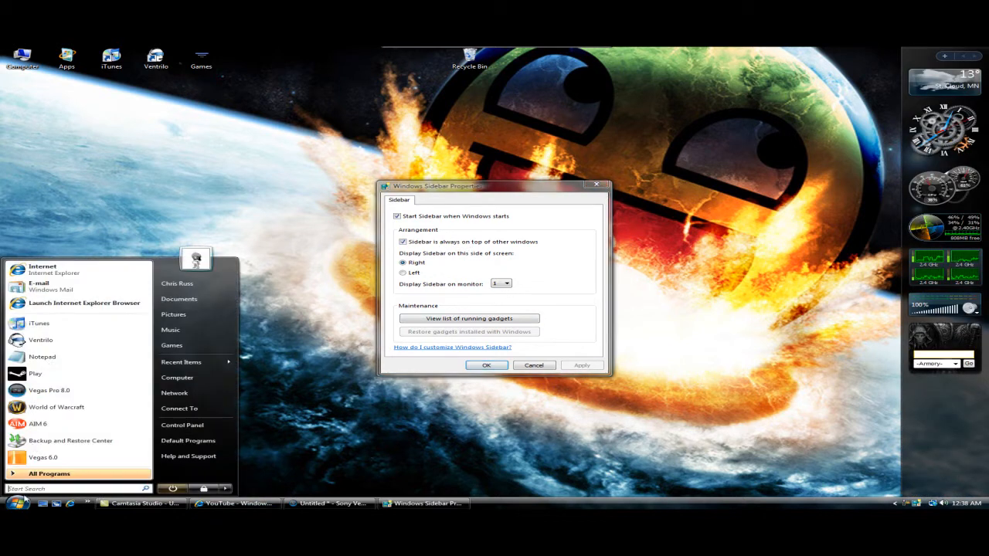
pyautogui.click(65, 269)
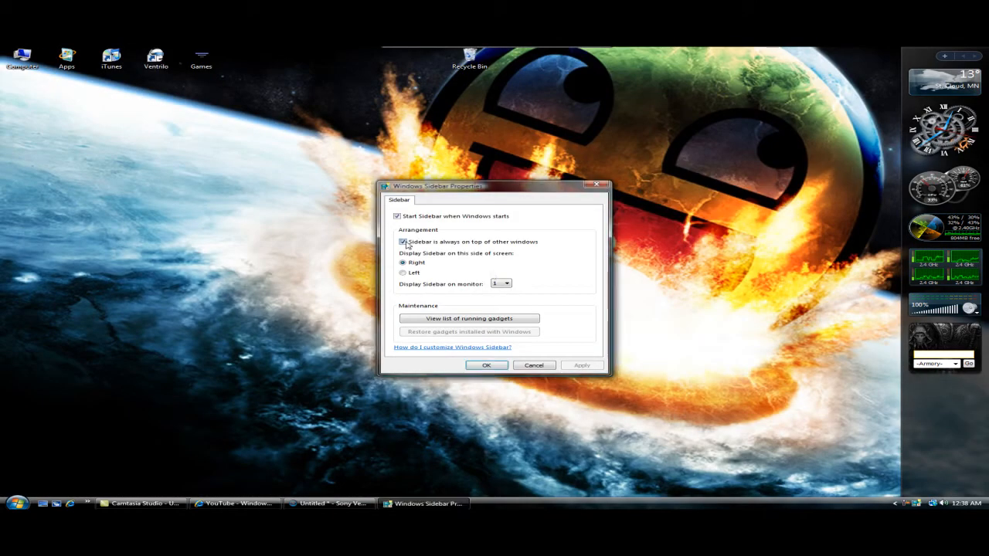
pyautogui.click(402, 242)
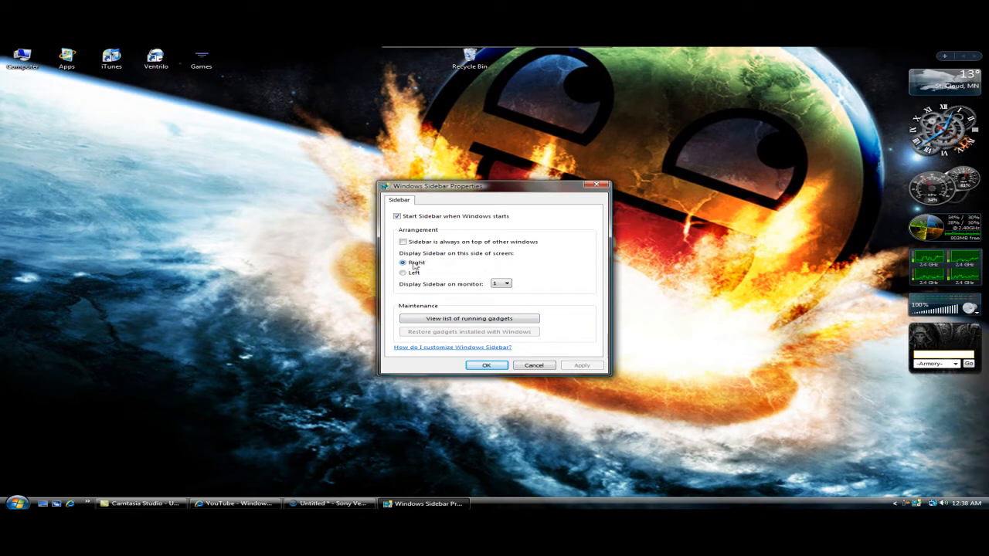
pyautogui.click(402, 272)
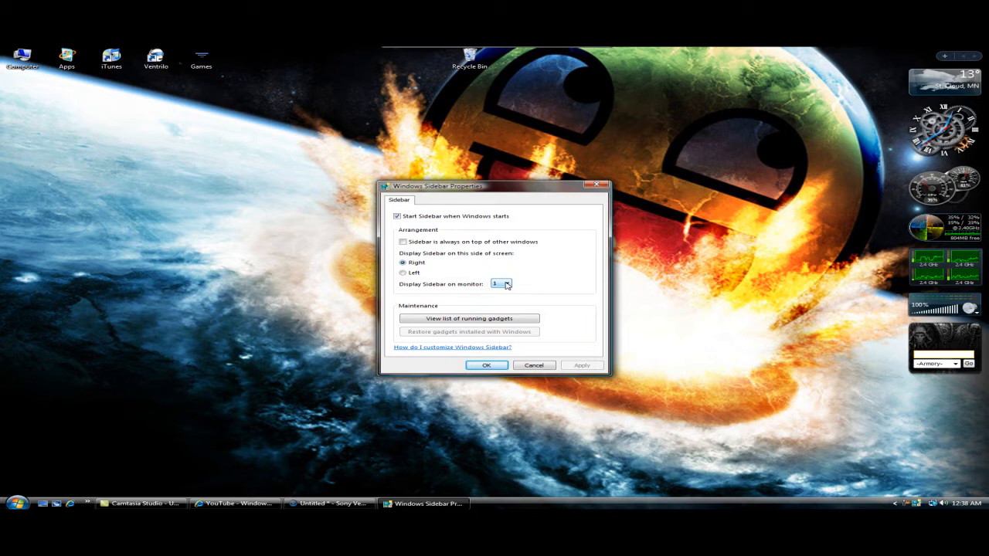
pyautogui.moveTo(519, 343)
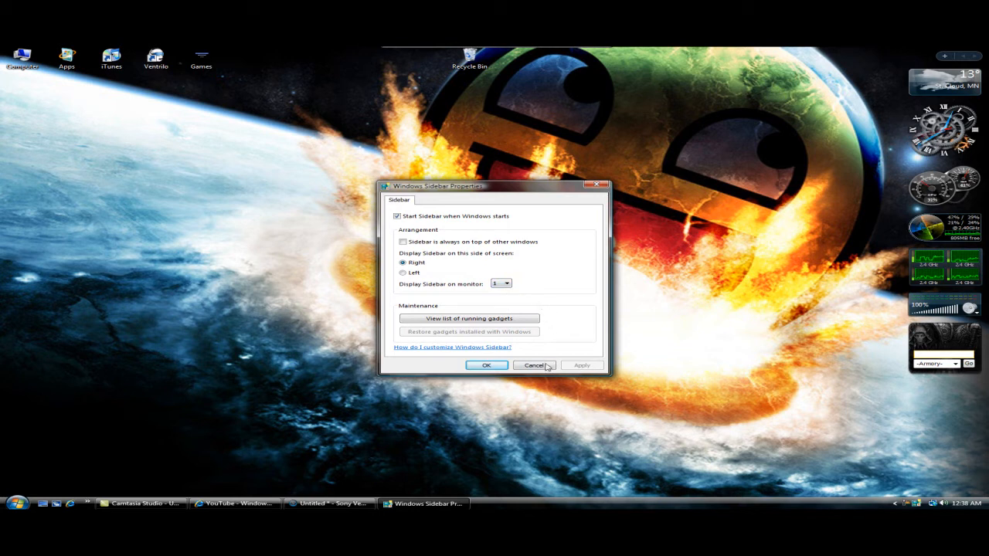
pyautogui.click(534, 364)
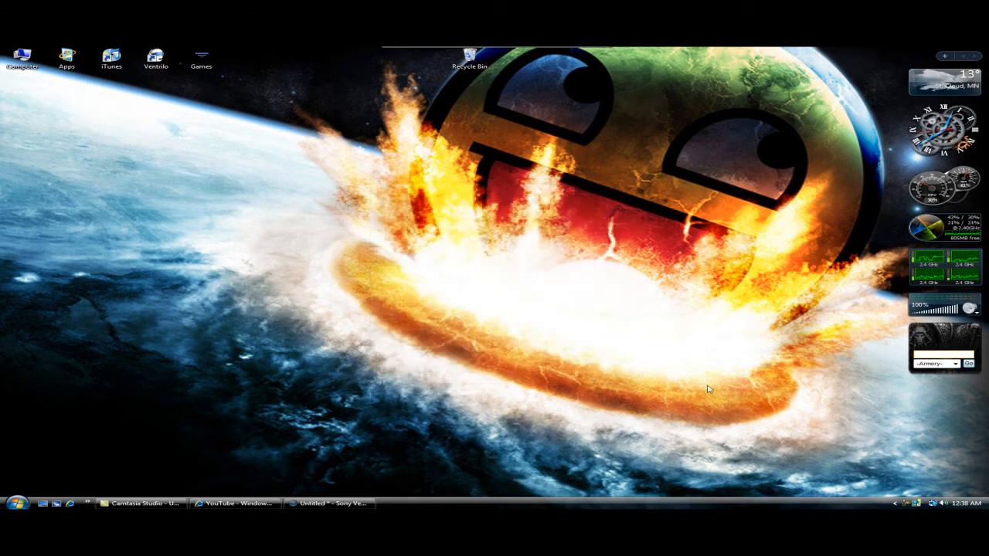
pyautogui.moveTo(902, 141)
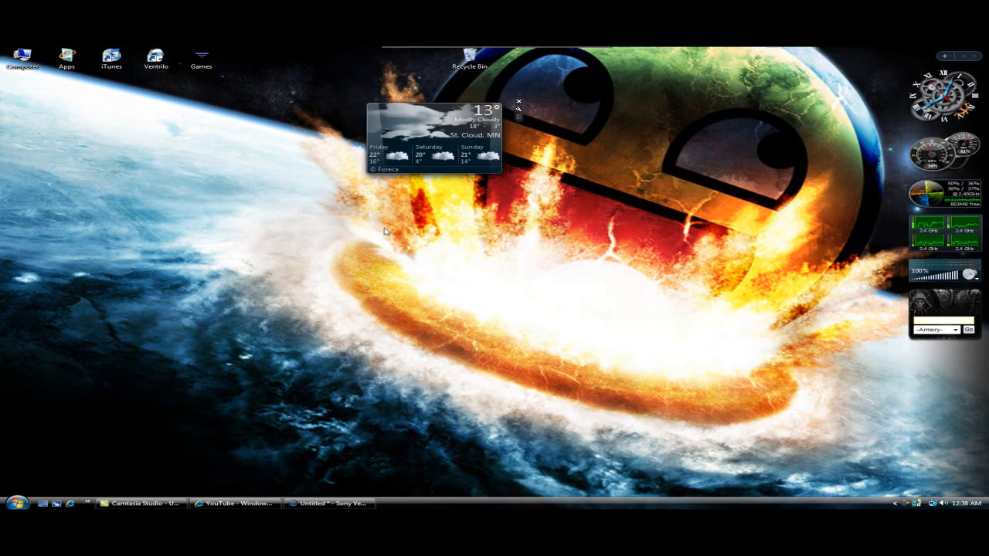
pyautogui.moveTo(509, 120)
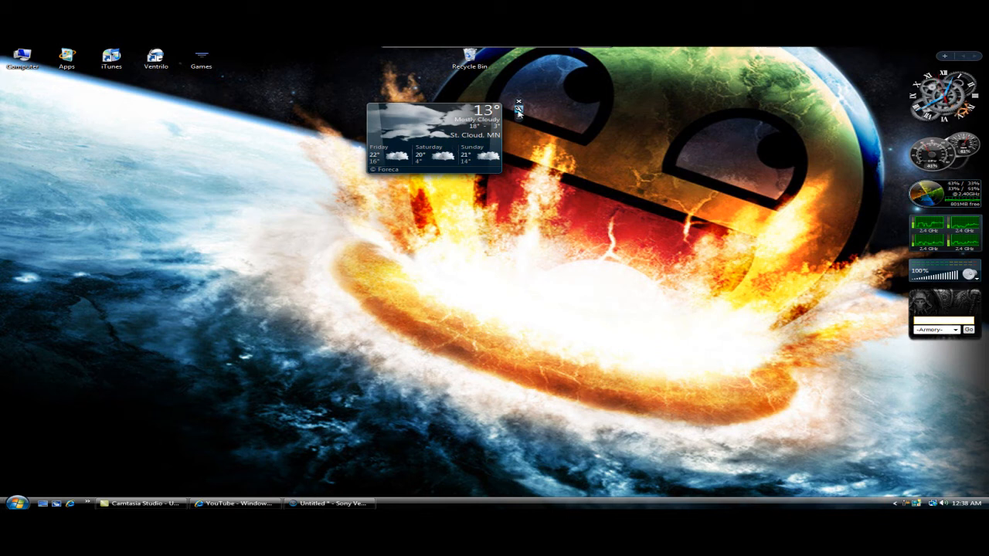
# Check the Weather gadget's options, then attach it to the top of the Sidebar above the clock.
pyautogui.click(519, 113)
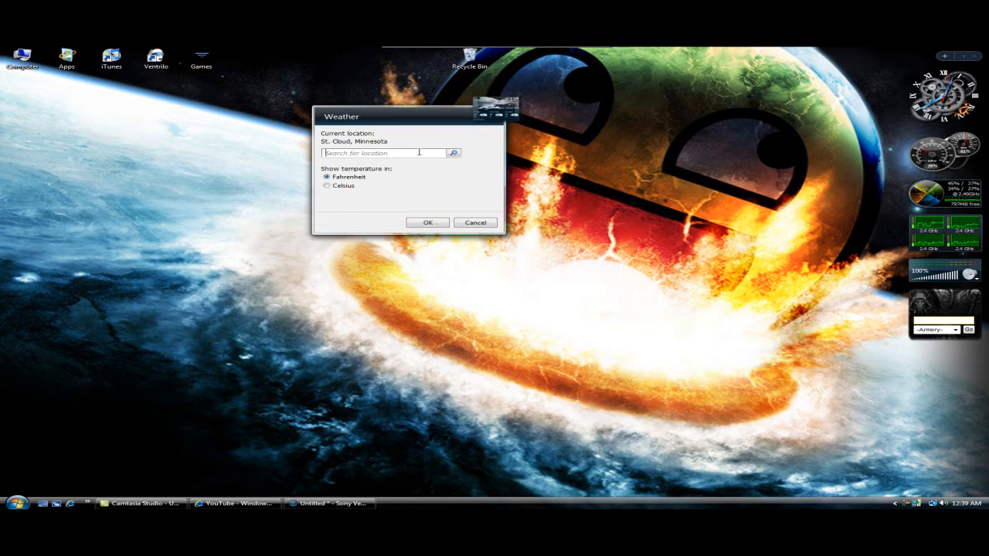
pyautogui.moveTo(434, 164)
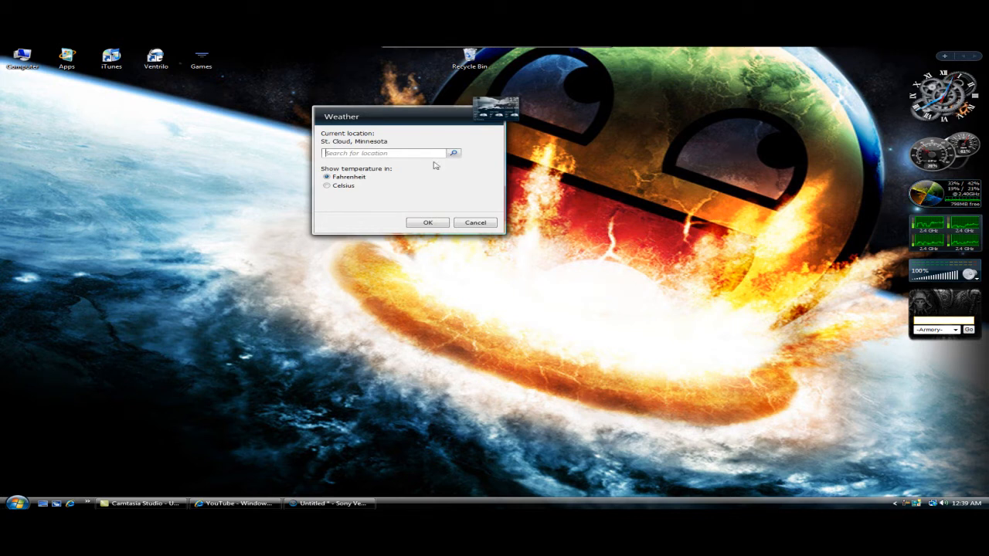
pyautogui.click(426, 222)
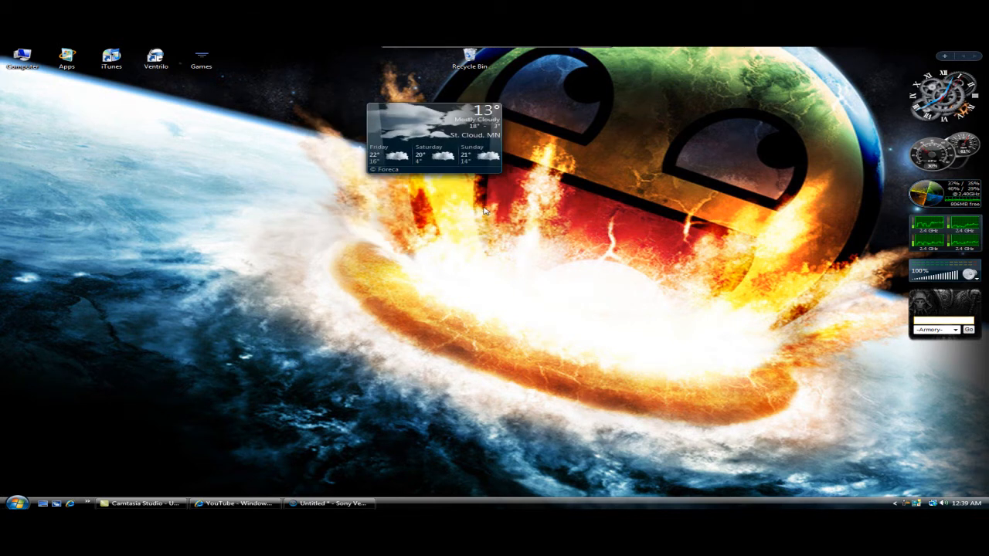
pyautogui.moveTo(417, 126)
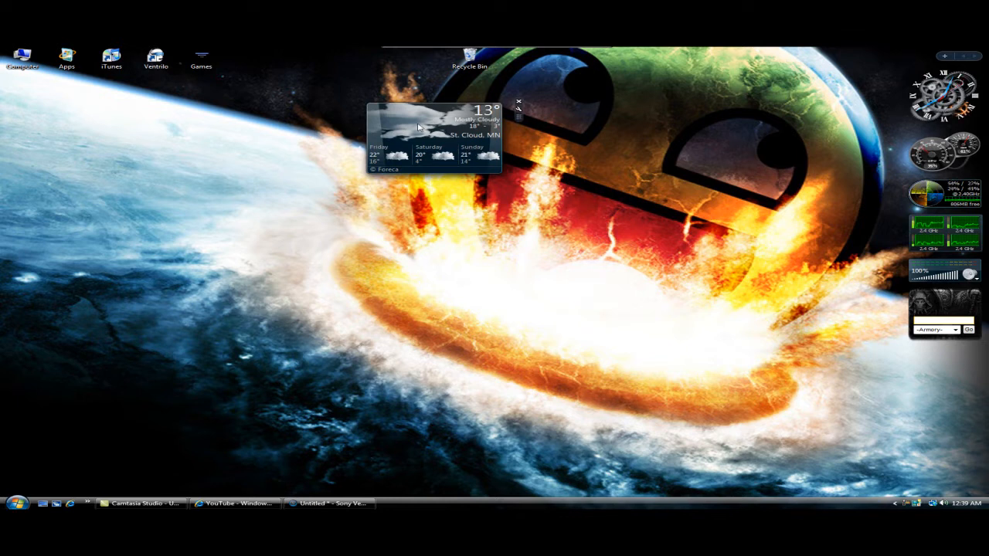
pyautogui.rightClick(417, 127)
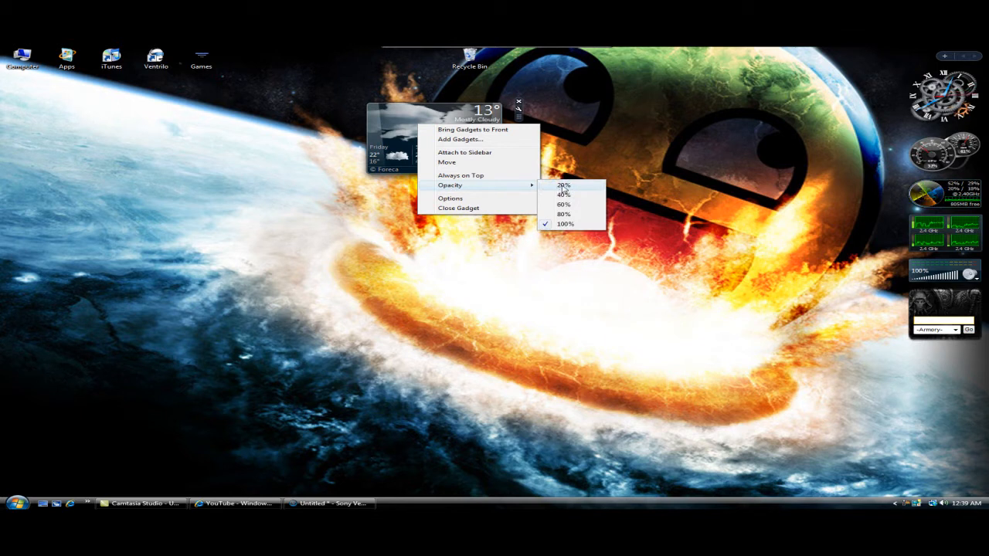
pyautogui.click(564, 185)
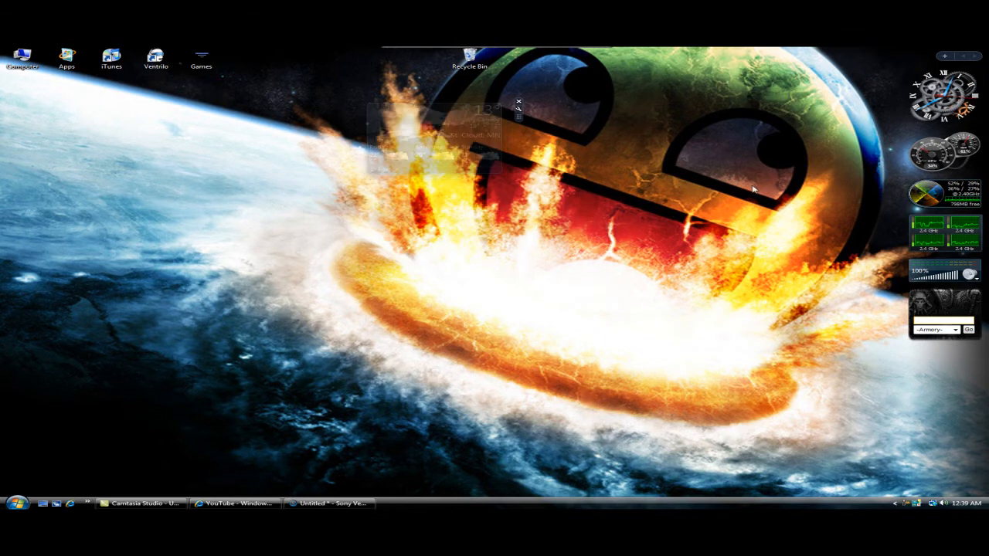
pyautogui.rightClick(417, 139)
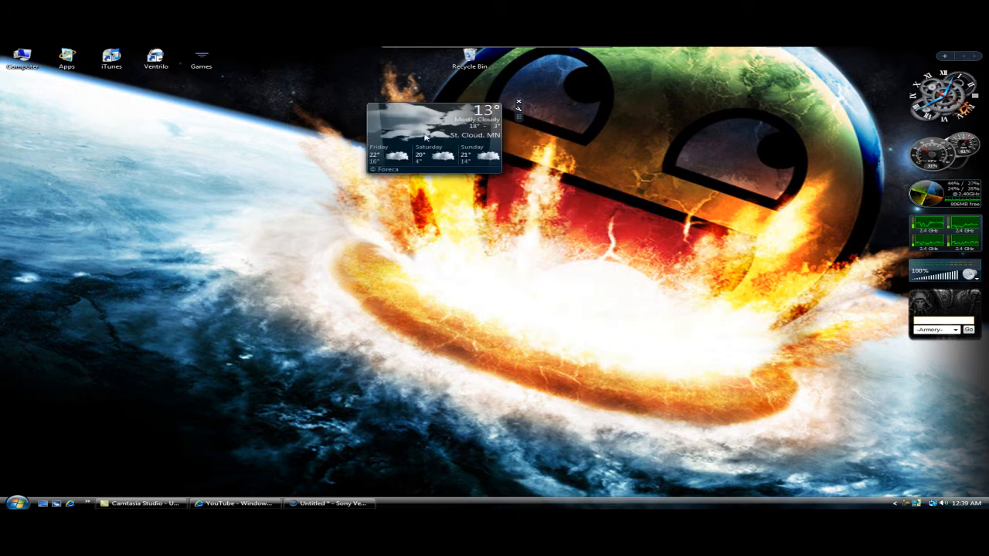
pyautogui.rightClick(425, 136)
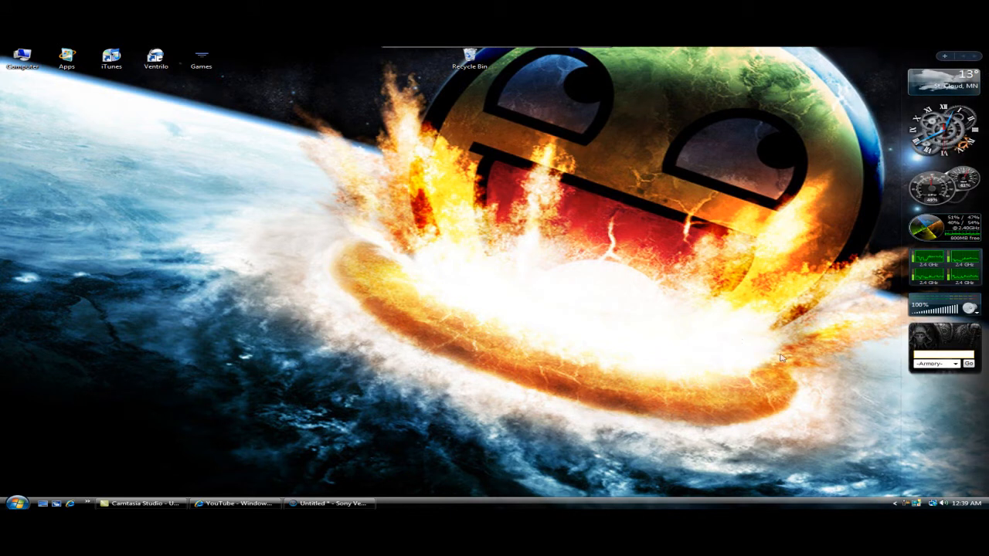
pyautogui.moveTo(868, 50)
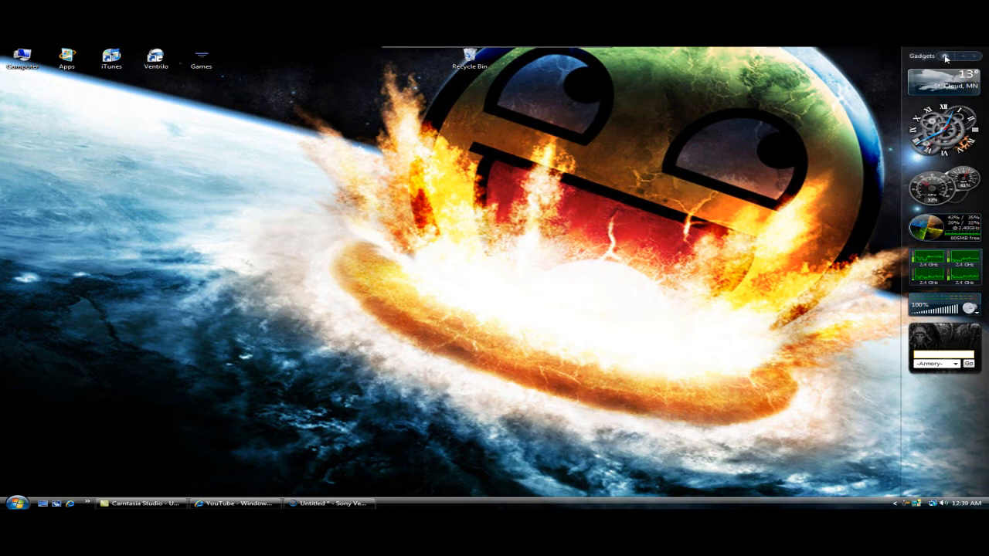
# Show the Gadget Gallery from the Sidebar header and go online for more gadgets.
pyautogui.click(945, 55)
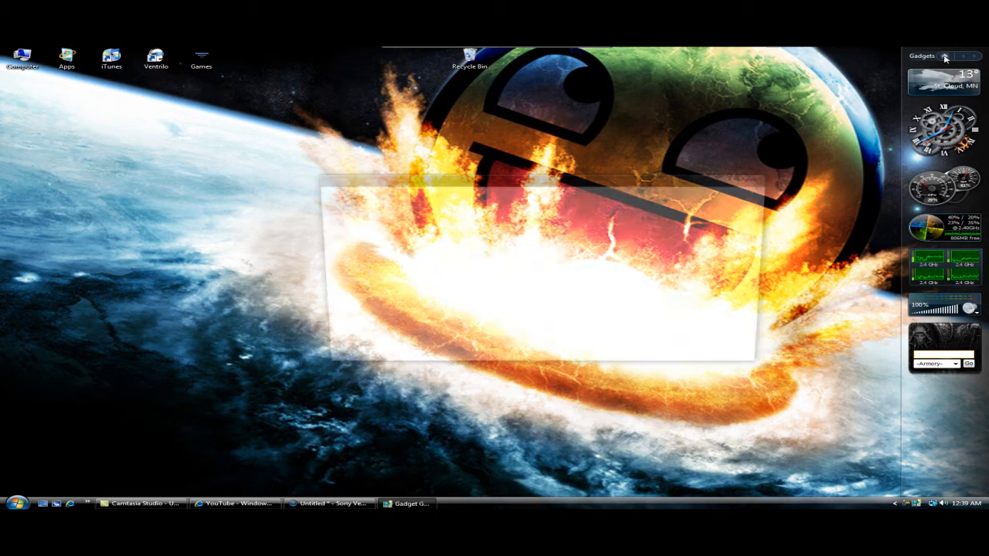
pyautogui.click(946, 56)
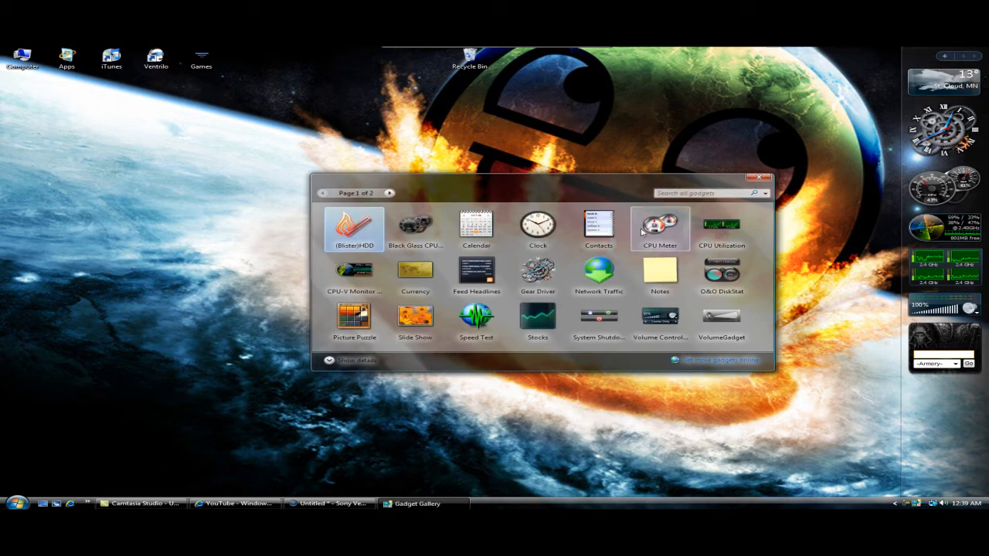
pyautogui.moveTo(415, 270)
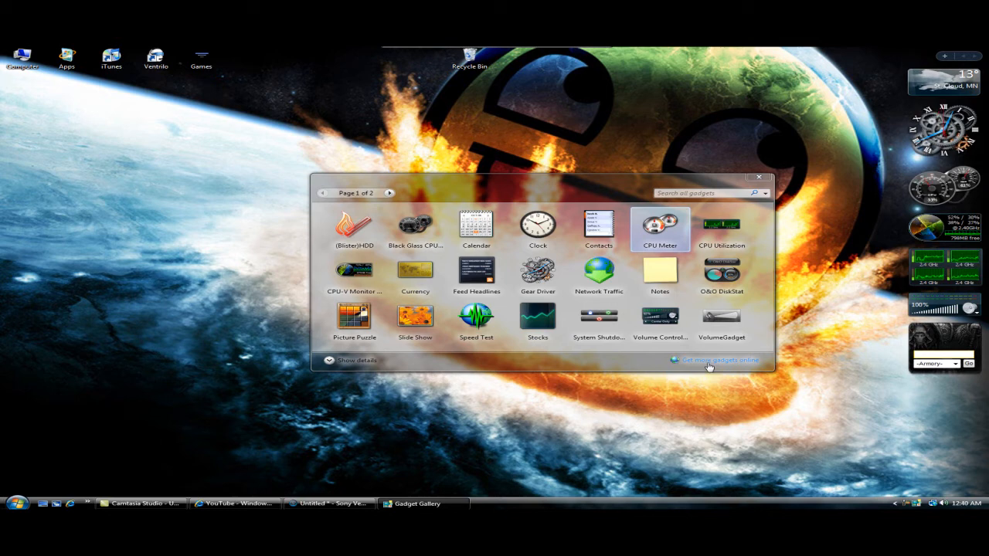
pyautogui.click(715, 360)
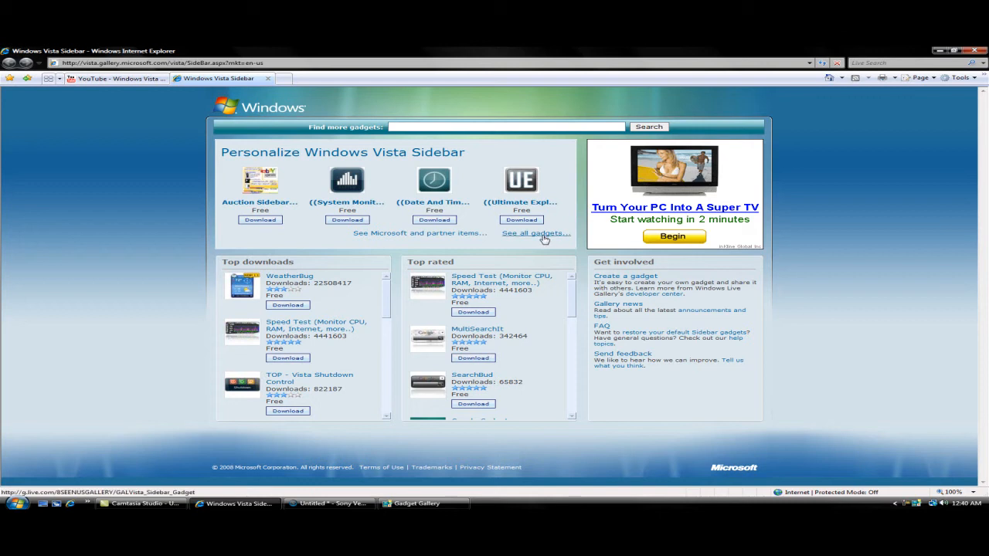
# View all Sidebar gadgets filtered to the Tools and utilities category.
pyautogui.click(534, 231)
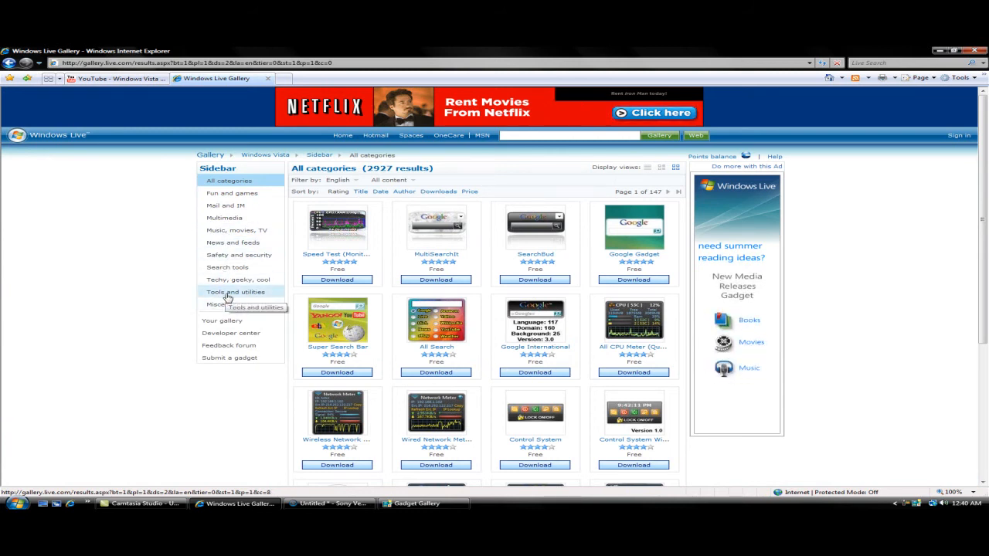
pyautogui.click(235, 292)
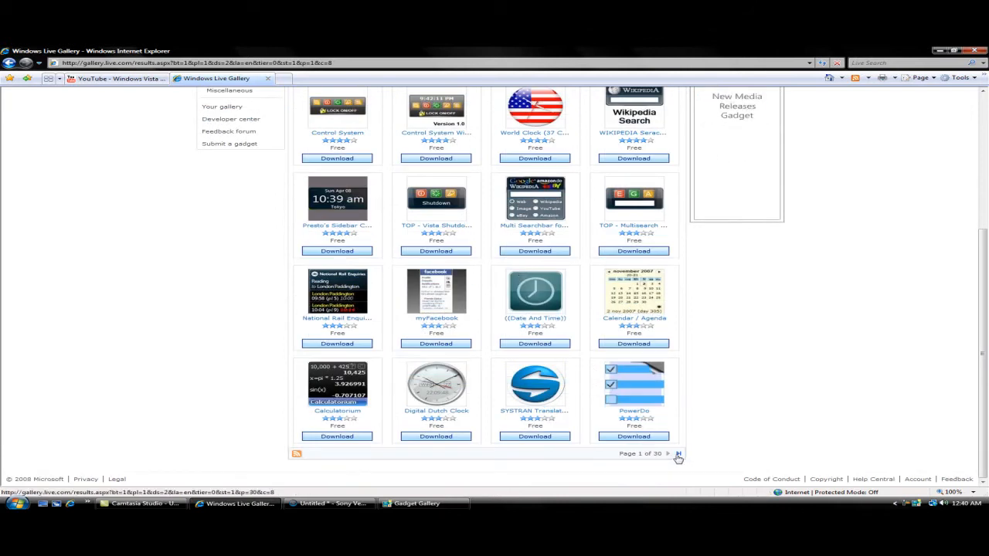
# Advance through the Tools and utilities results with the next-page arrows toward page 5.
pyautogui.click(677, 455)
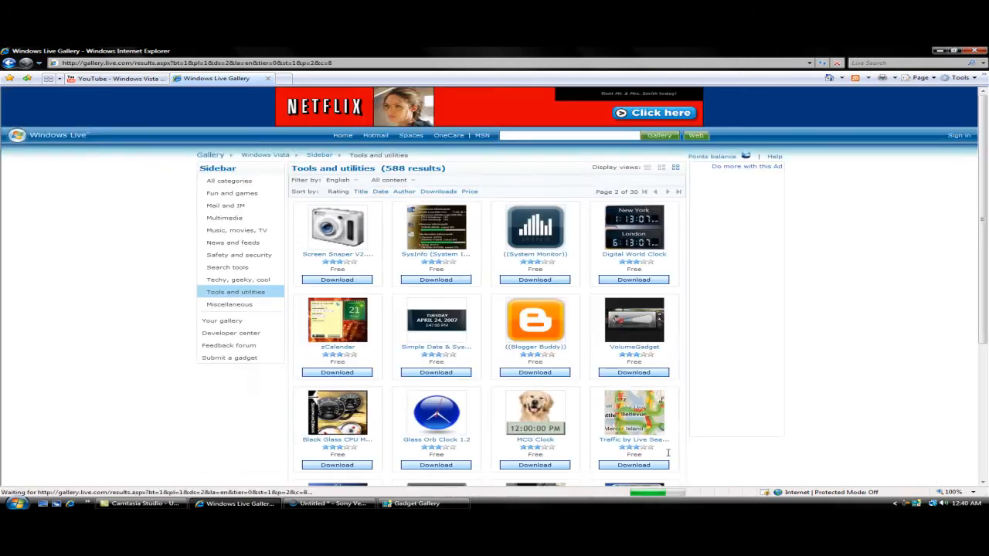
pyautogui.scroll(-3)
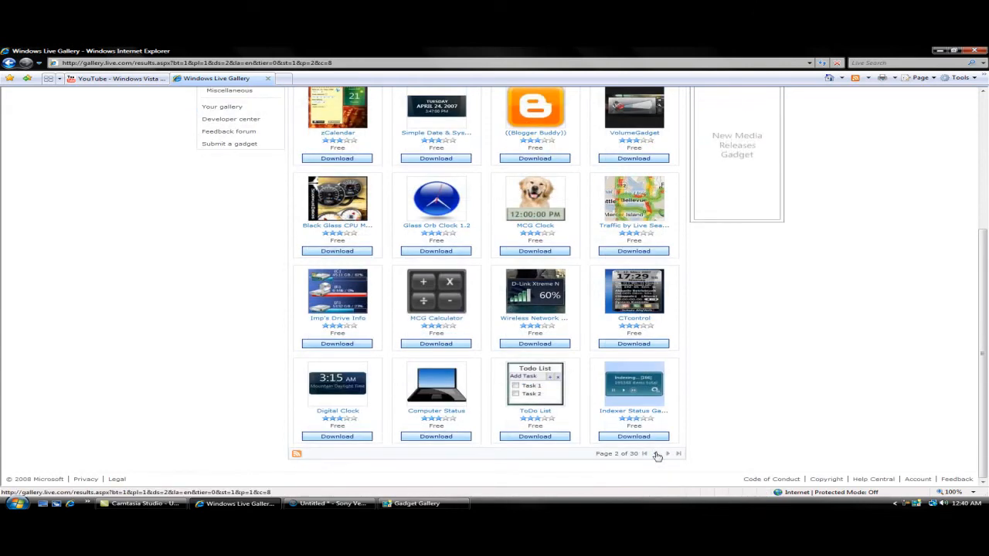
pyautogui.click(658, 454)
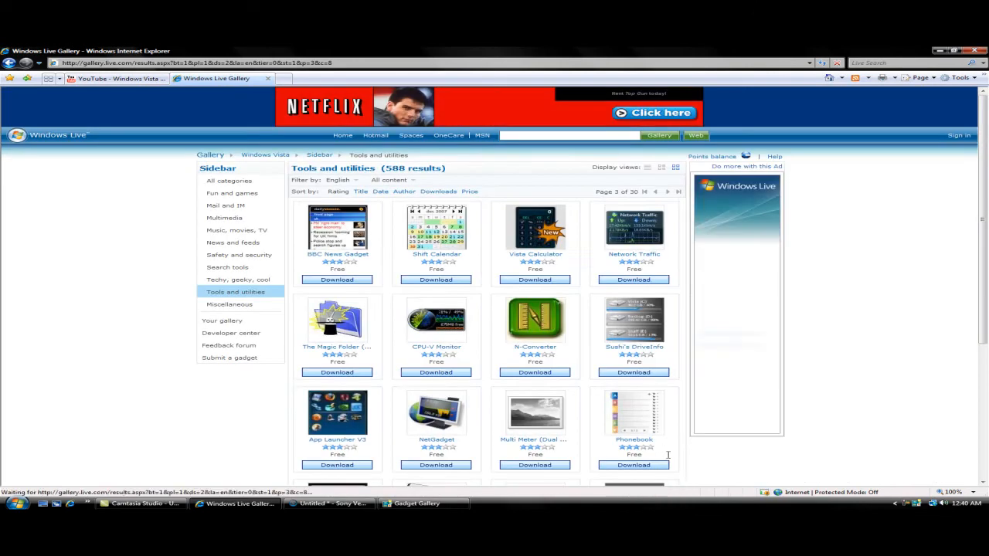
pyautogui.scroll(-3)
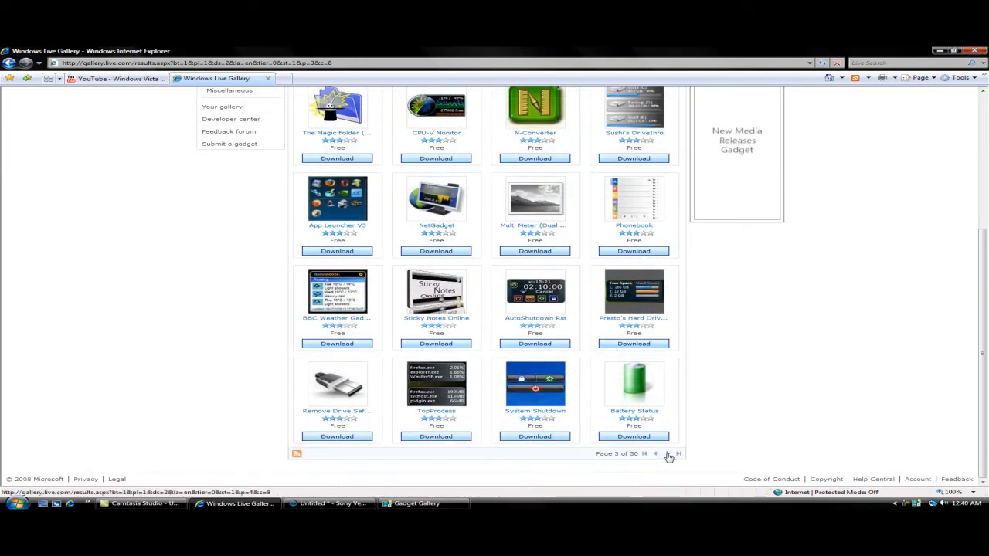
pyautogui.click(667, 455)
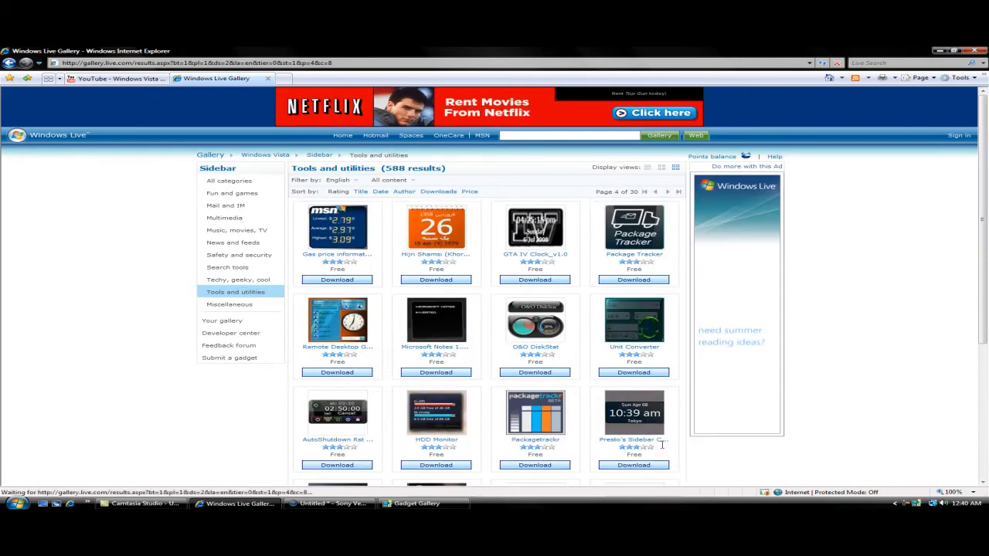
pyautogui.scroll(-3)
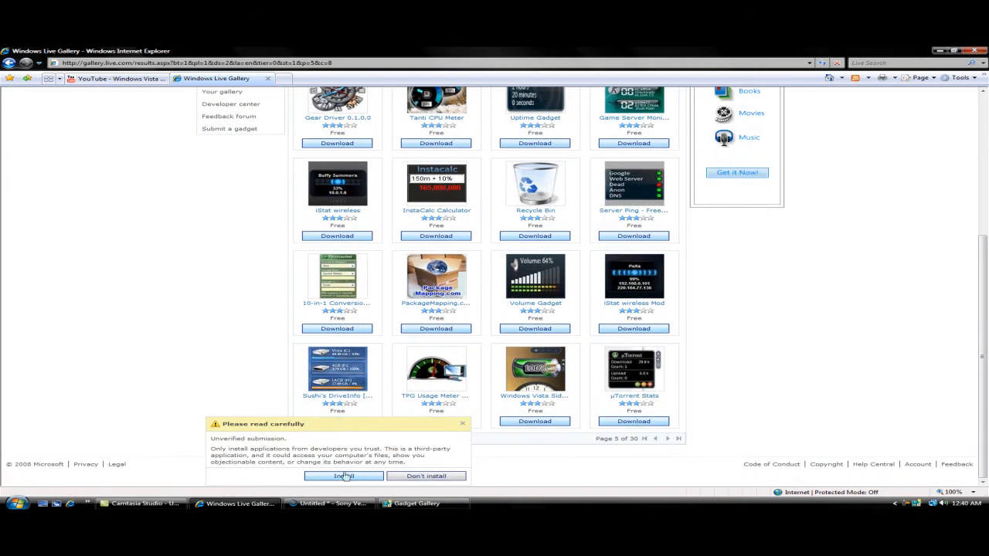
# Install the unverified TPG Usage Meter gadget, opening its downloaded file, and dismiss its settings panel.
pyautogui.click(343, 476)
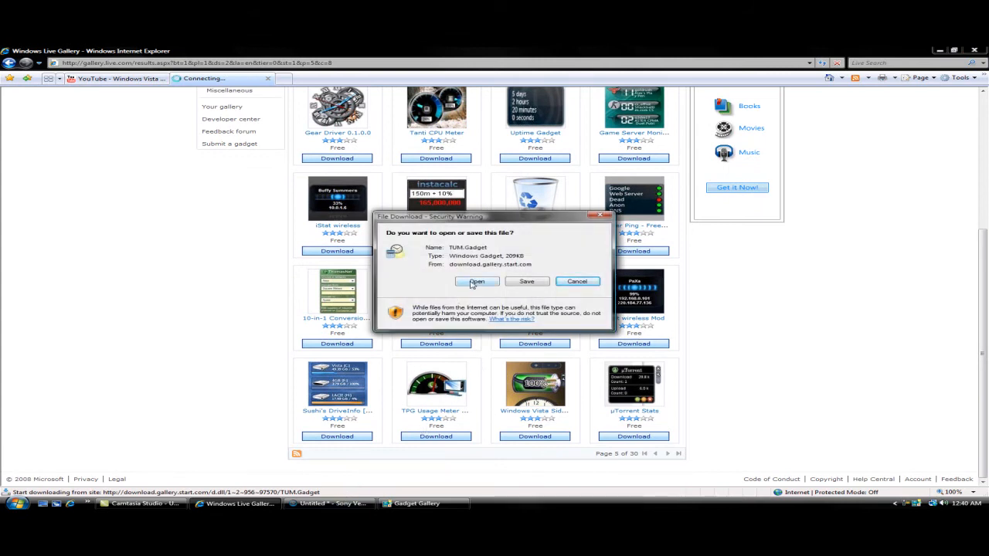
pyautogui.click(476, 281)
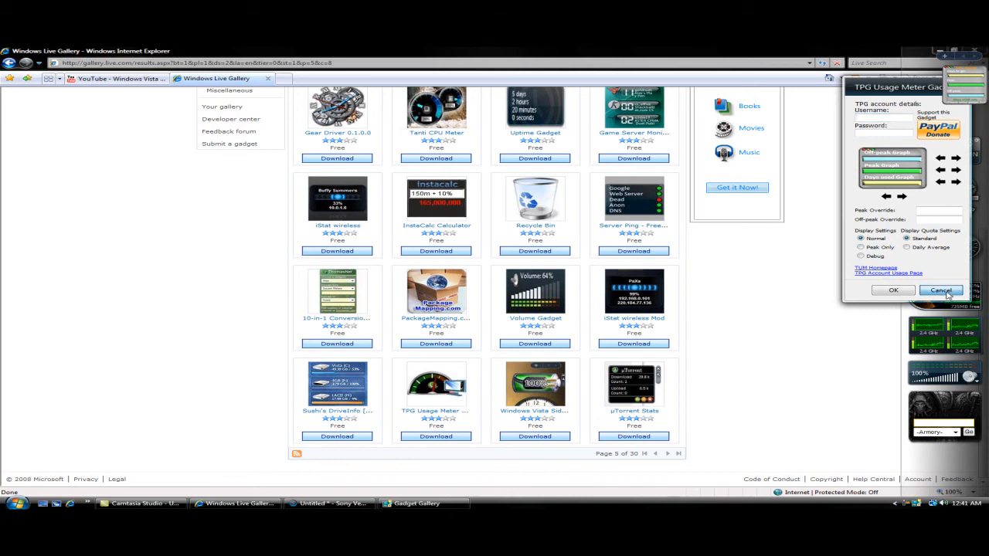
pyautogui.click(940, 291)
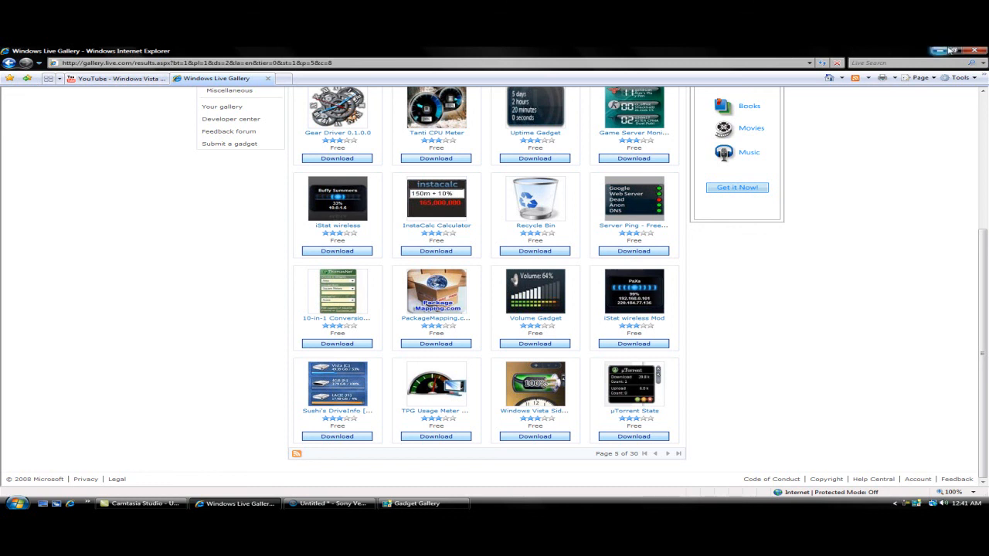
# Confirm TPG Usage Meter appears in the Gadget Gallery, then close the gallery.
pyautogui.click(423, 503)
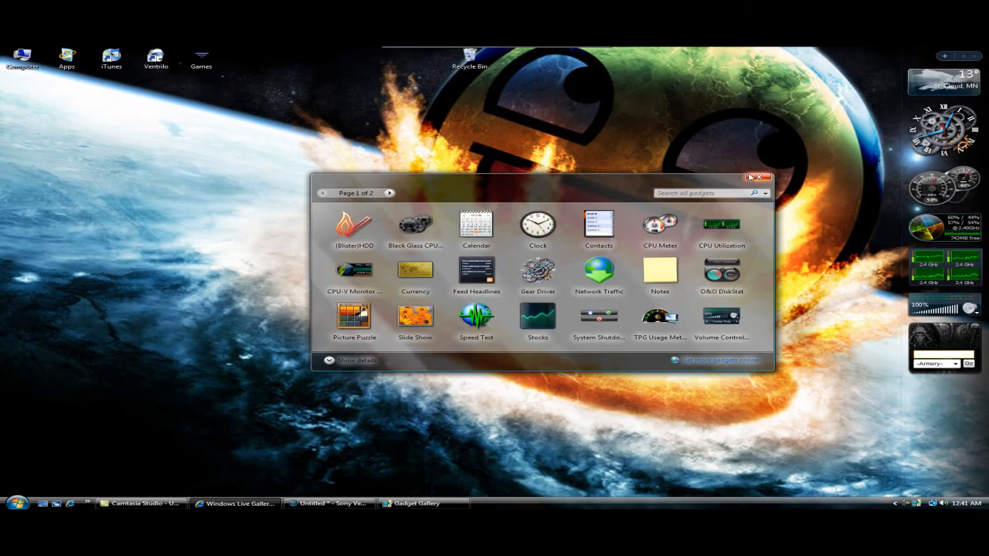
pyautogui.click(767, 177)
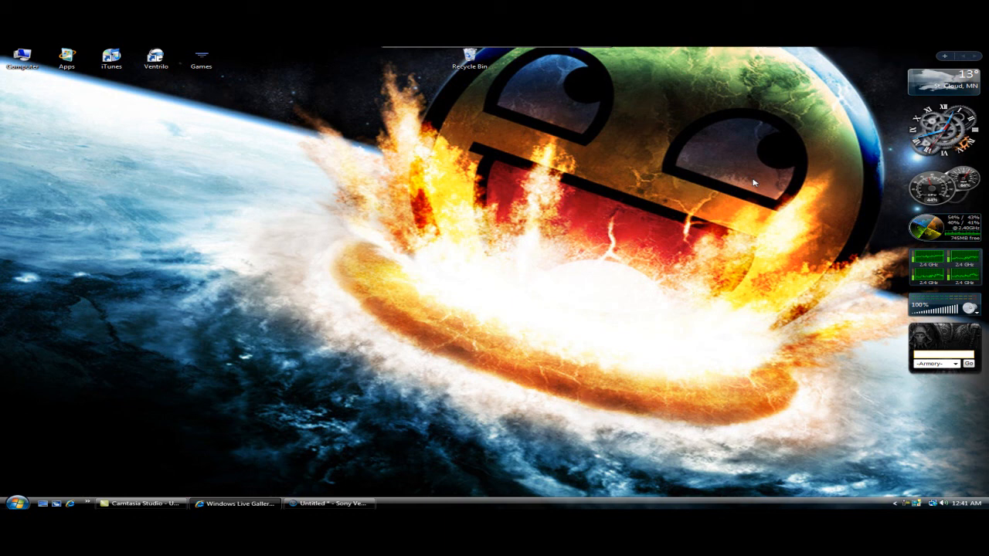
pyautogui.moveTo(672, 157)
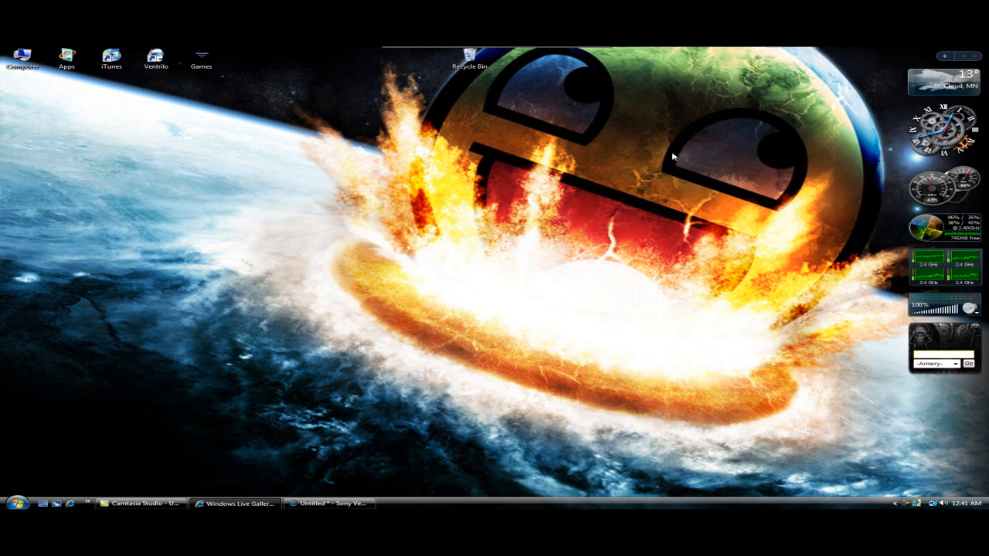